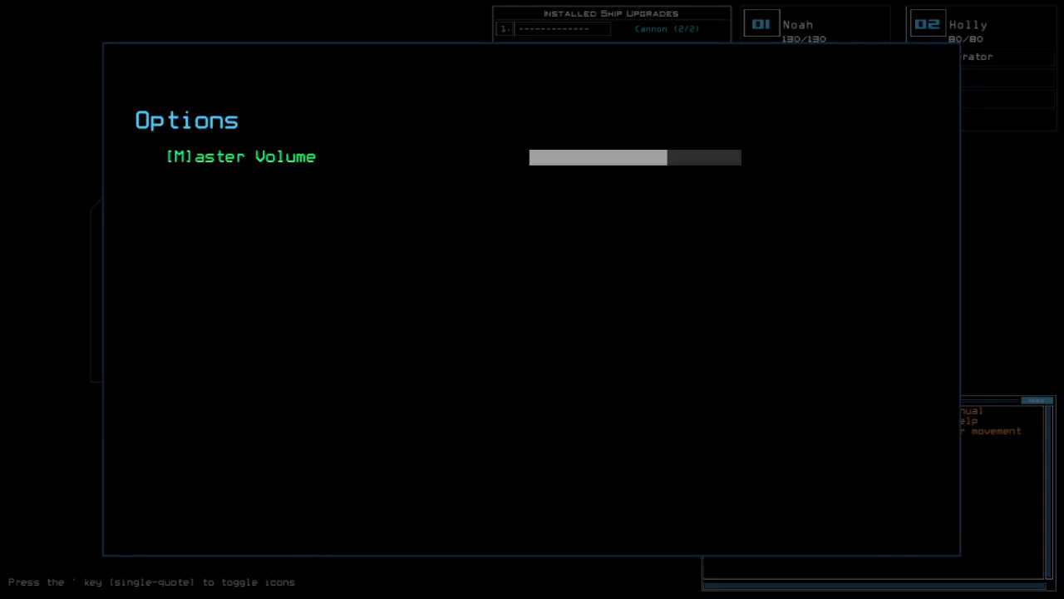
- Back out of the volume options and the pause menu to resume at the ship view
{"action": "key", "text": "Escape"}
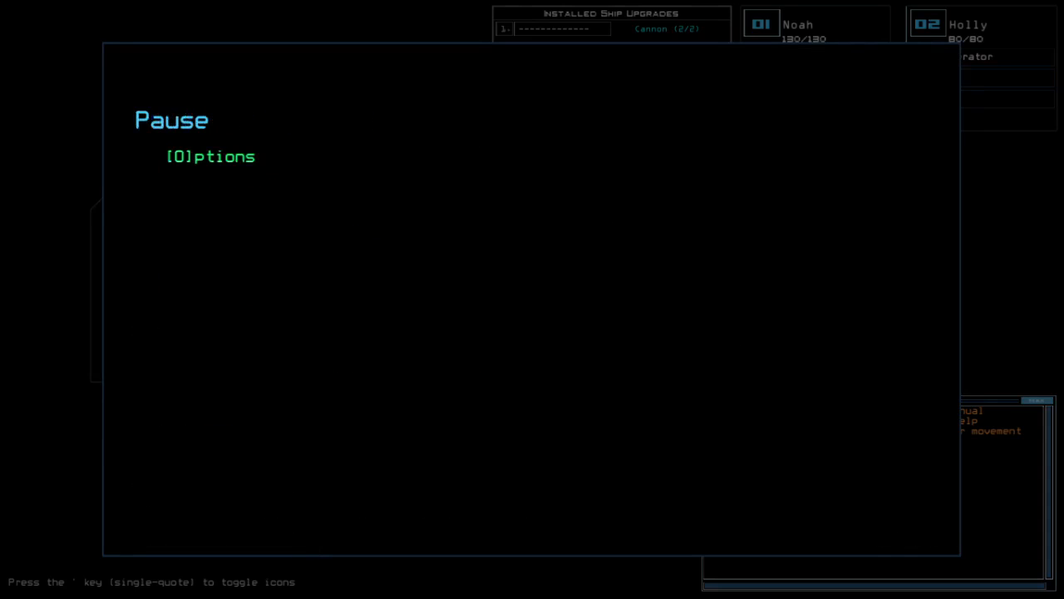
{"action": "key", "text": "Escape"}
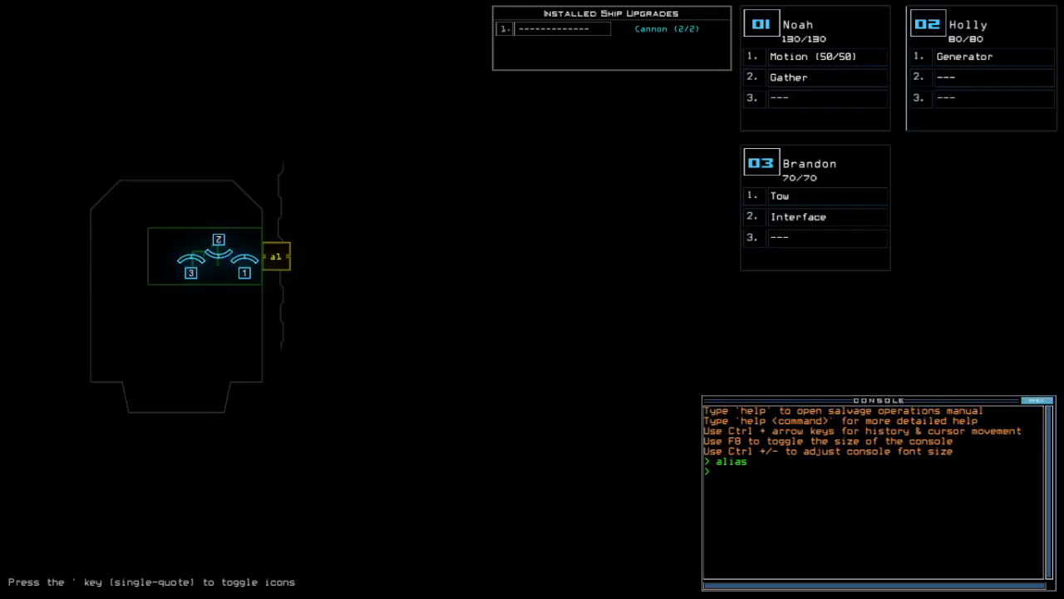
- Review the derelict's status report and swap Motion and Gather to Brandon, Tow to Holly
{"action": "type", "text": "status"}
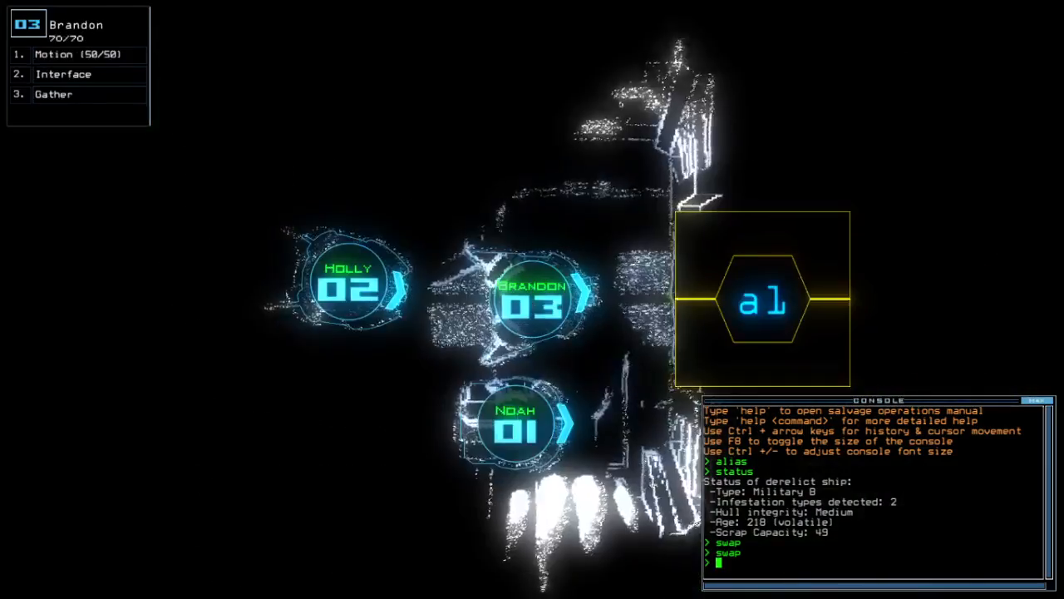
{"action": "type", "text": "go"}
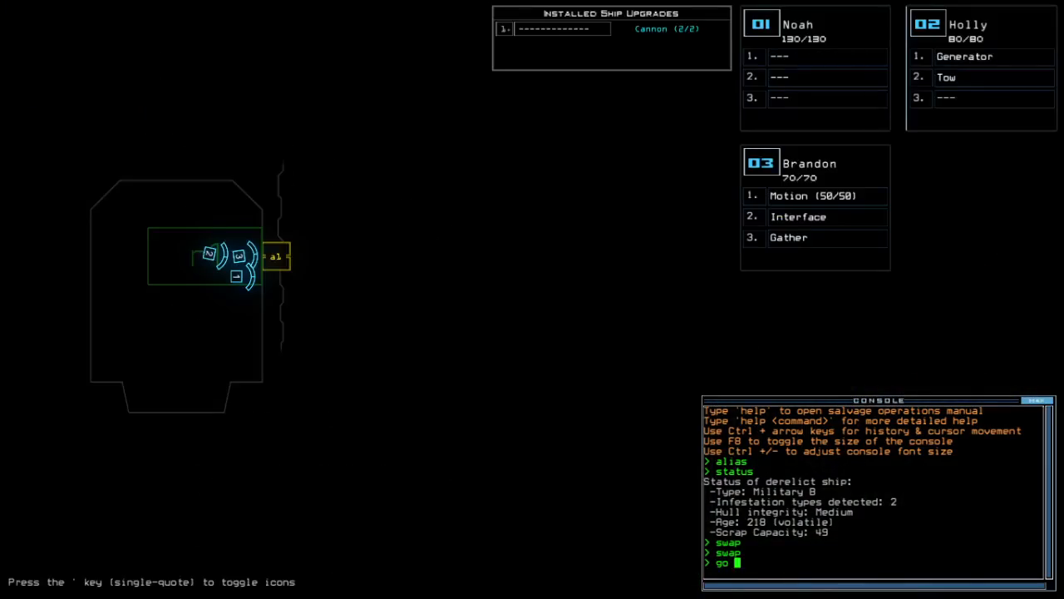
- Launch the mission, power the generator, tow Reroute Power, and attempt a fuel gather
{"action": "key", "text": "enter"}
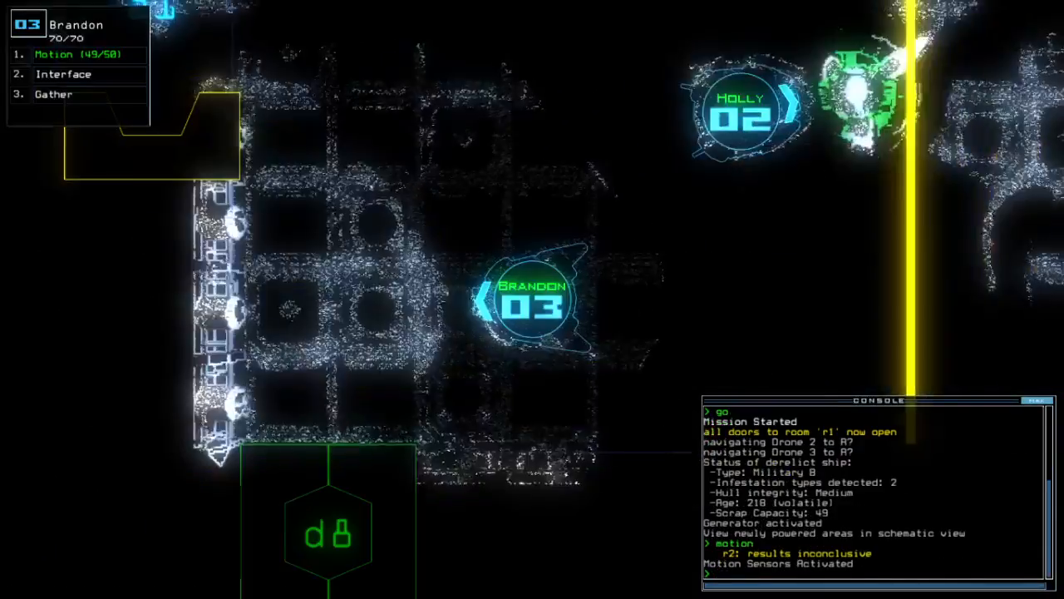
{"action": "key", "text": "'"}
{"action": "type", "text": "d4"}
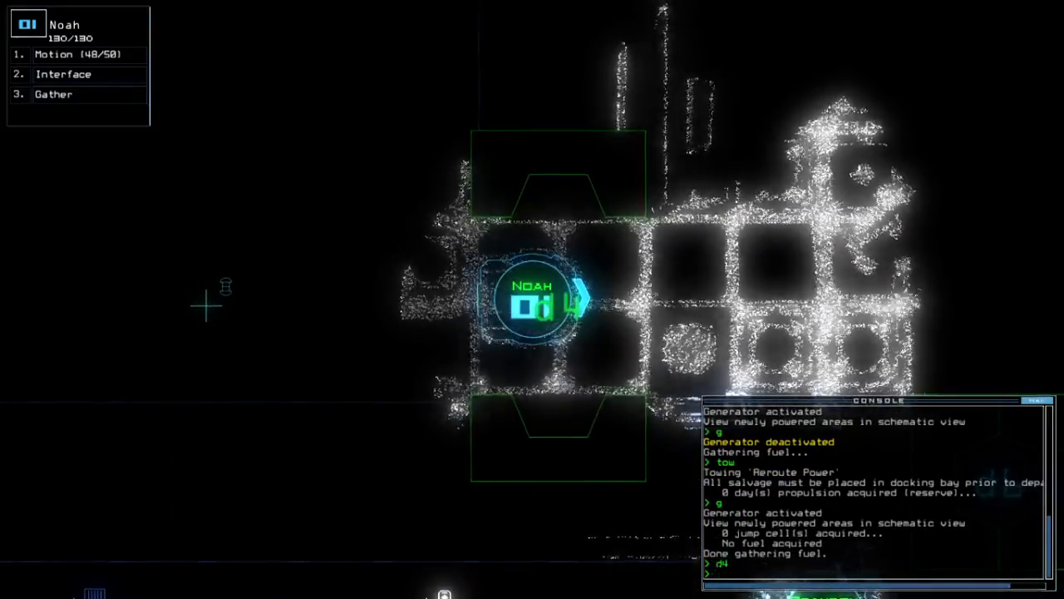
- Shipscan through Noah's interface and gather scrap twice, revealing new items in r5
{"action": "type", "text": "cccc"}
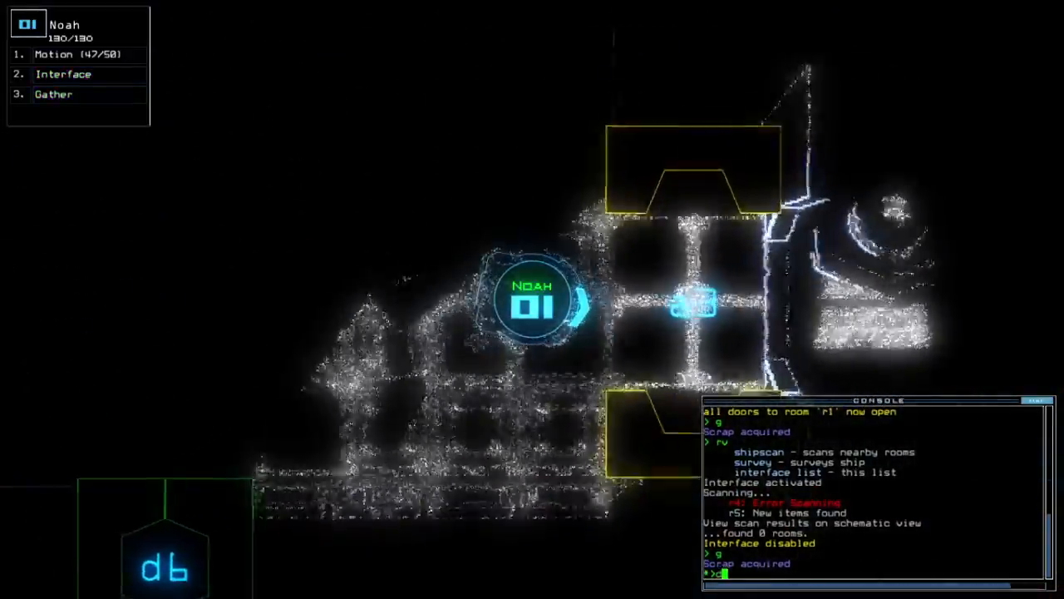
- Redock at airlock a2, open door d6, recall Drone 3 and stop towing
{"action": "type", "text": "d6"}
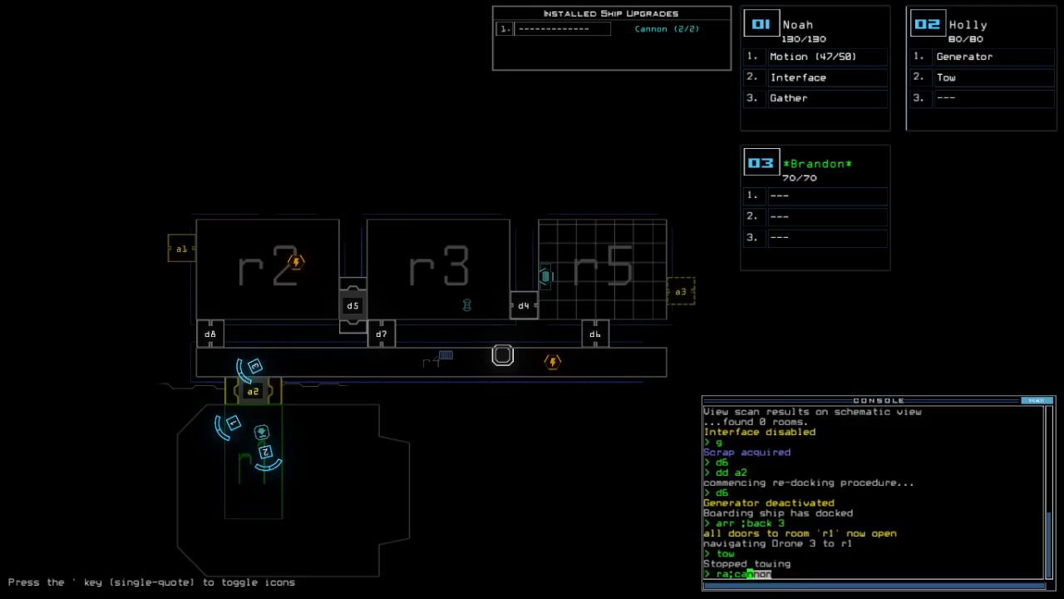
- Cannon rooms r3 and r4, exit, and accept the 640 daily score
{"action": "type", "text": "r3;cannon r4;exit"}
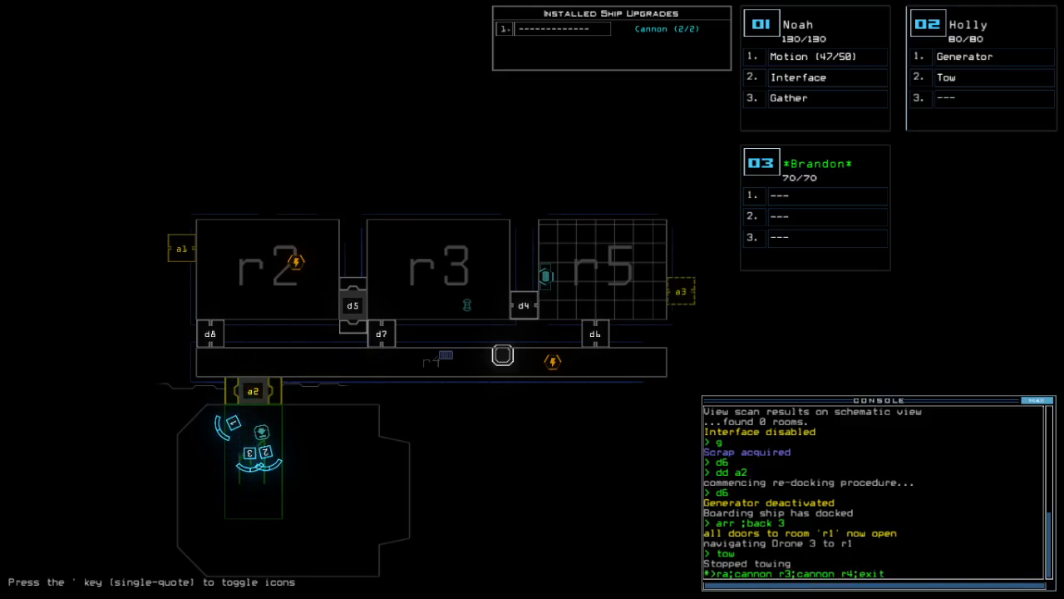
{"action": "type", "text": "o"}
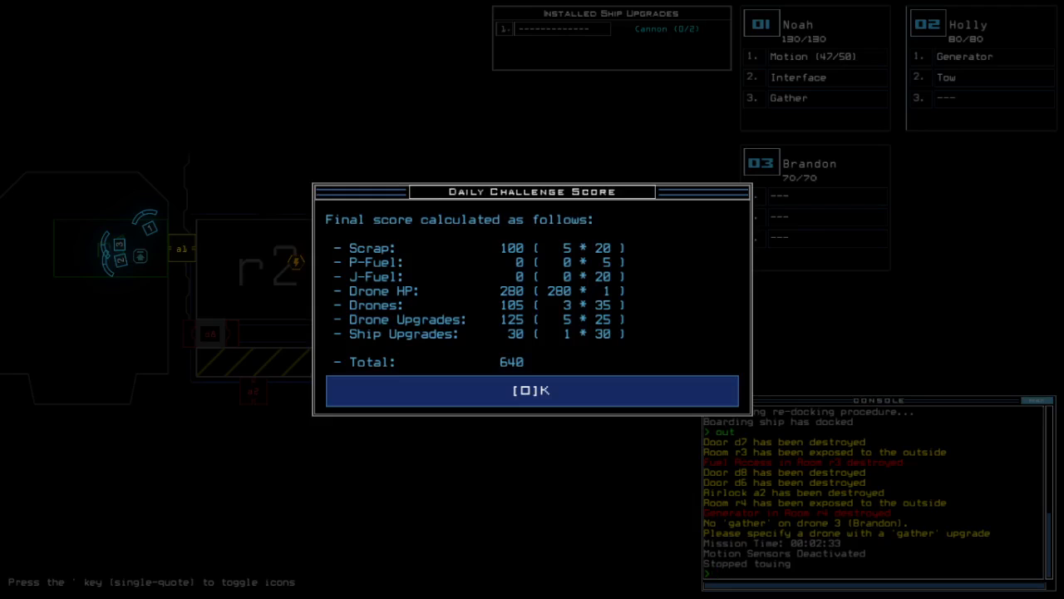
{"action": "left_click", "coordinate": [531, 390]}
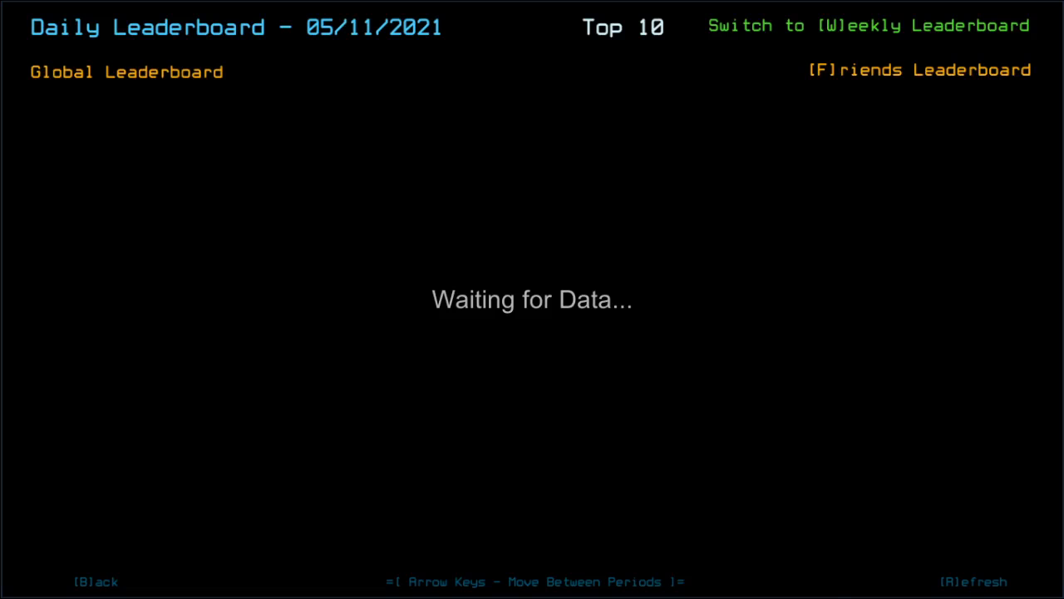